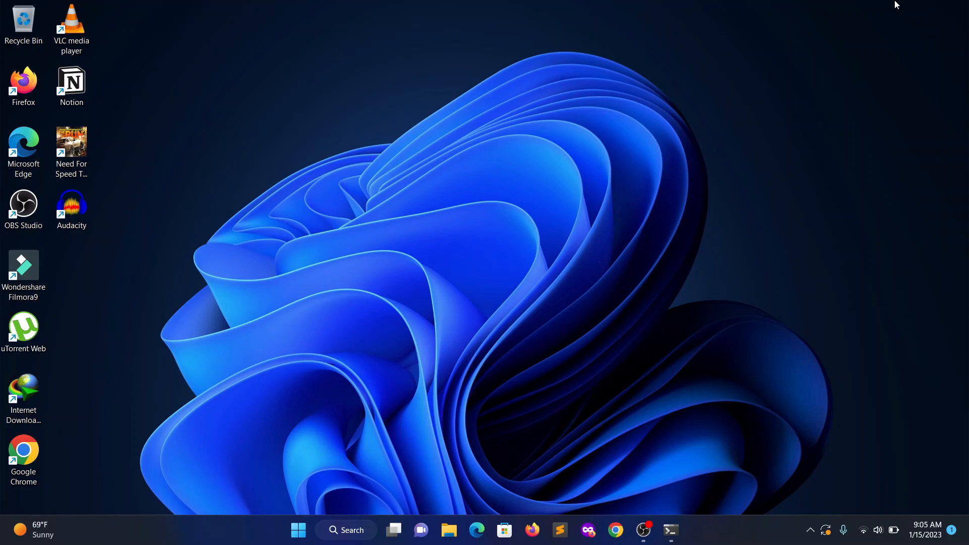
pyautogui.moveTo(788, 291)
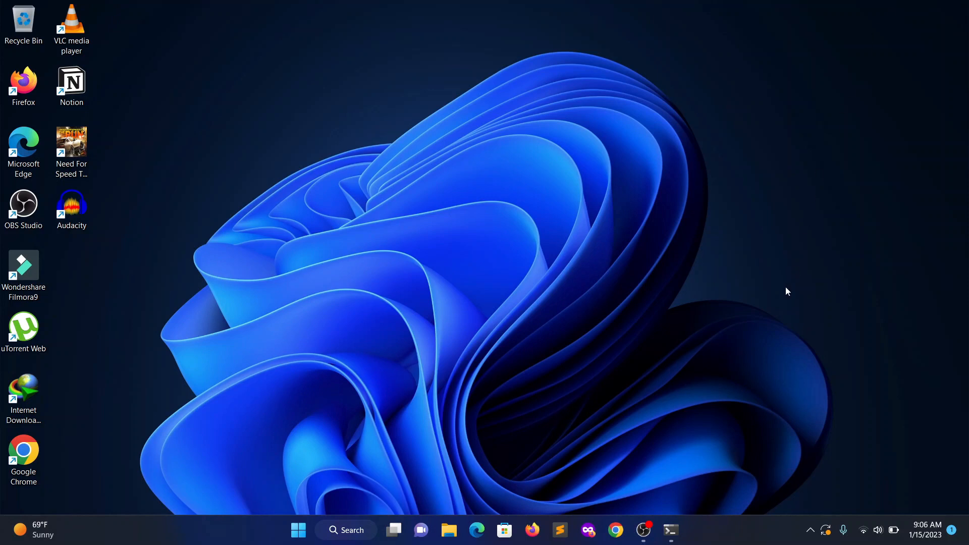
# Step: Navigate File Explorer to the Downloads\Video folder holding the input video
pyautogui.click(671, 530)
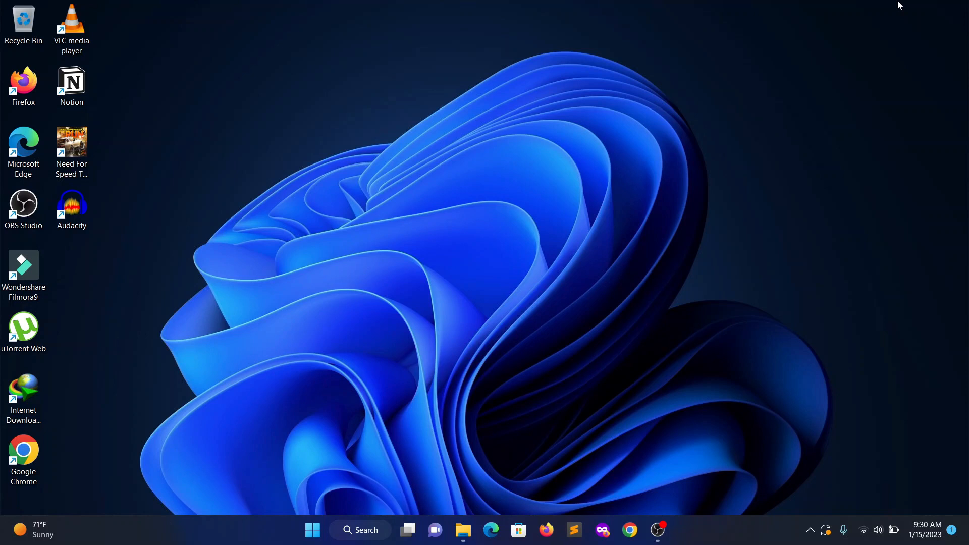
pyautogui.moveTo(881, 28)
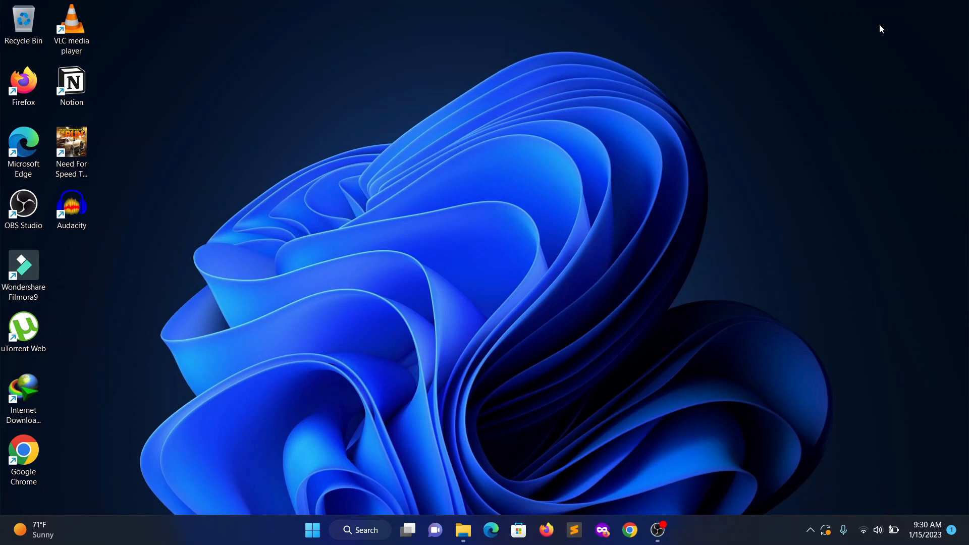
pyautogui.moveTo(470, 487)
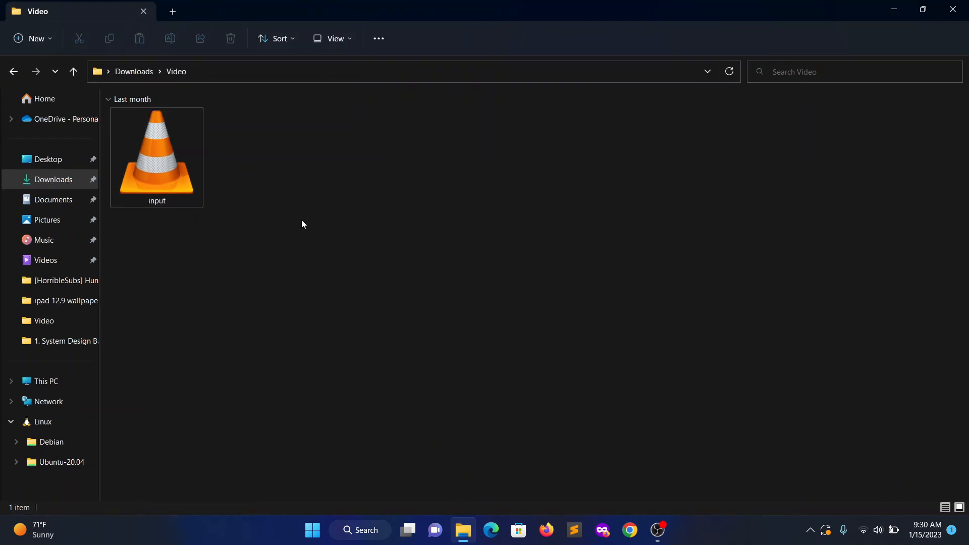
# Step: Play input.mkv in VLC, review its three subtitle tracks, then launch cmd in the Video folder
pyautogui.click(157, 154)
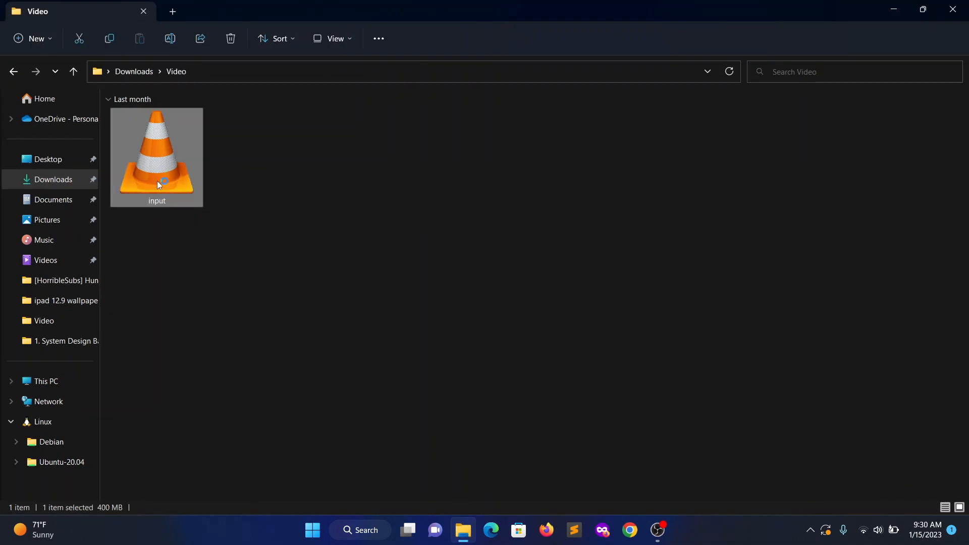
pyautogui.doubleClick(156, 157)
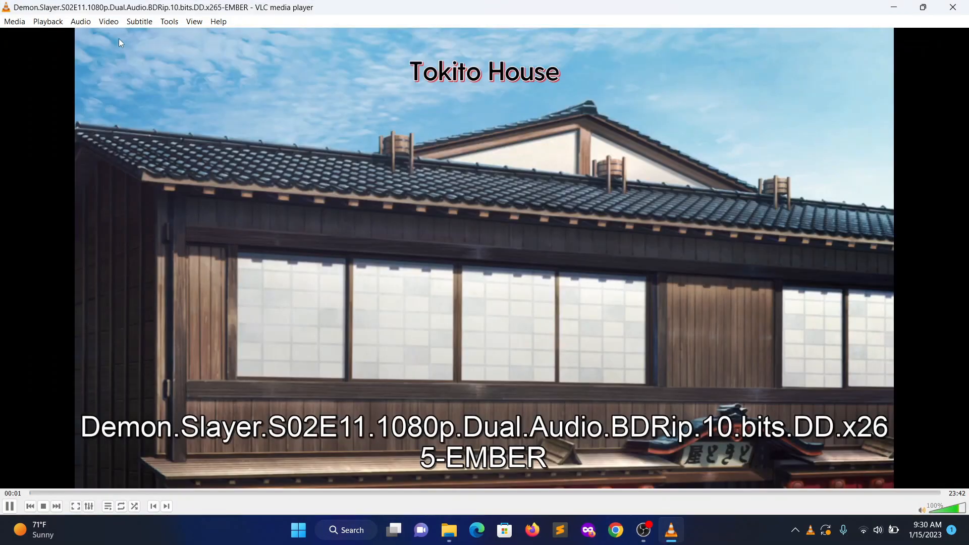
pyautogui.click(157, 48)
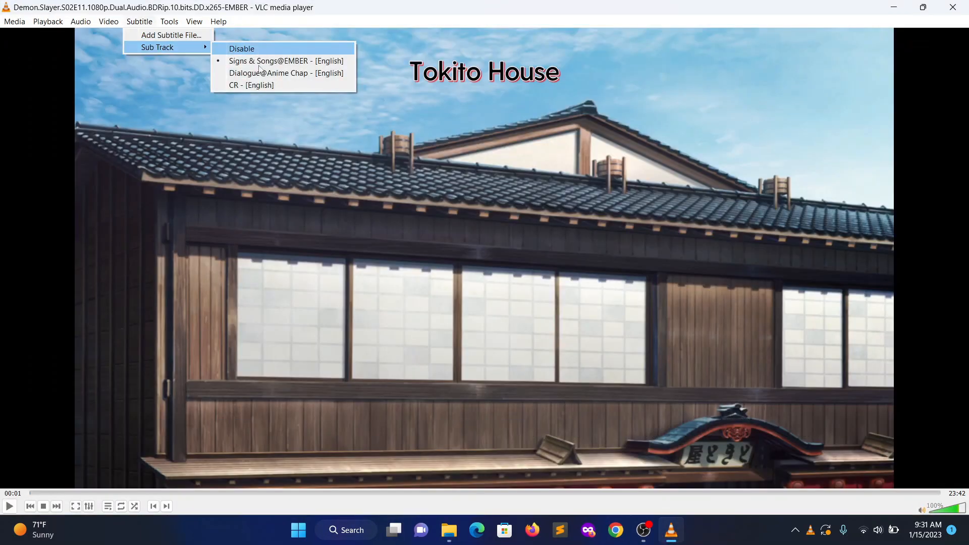
pyautogui.moveTo(286, 61)
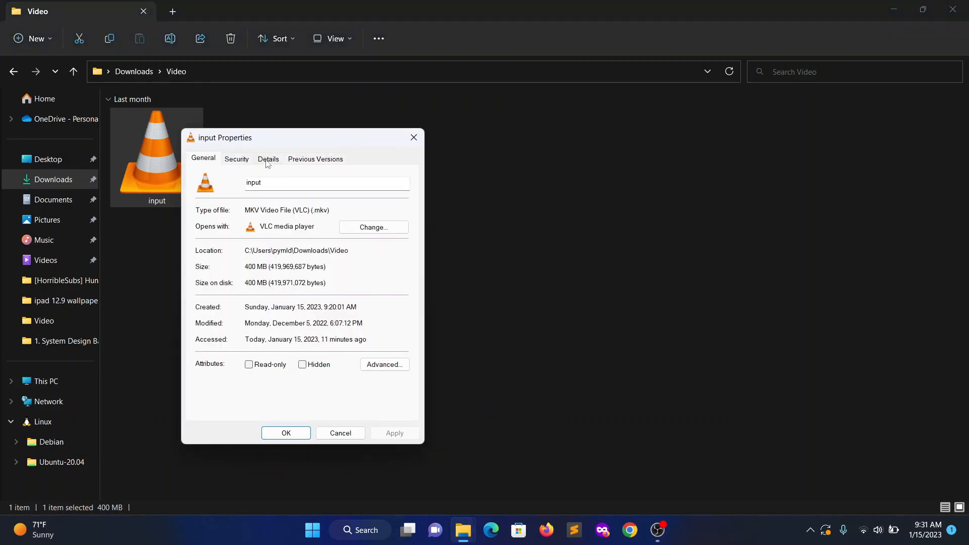
pyautogui.doubleClick(320, 210)
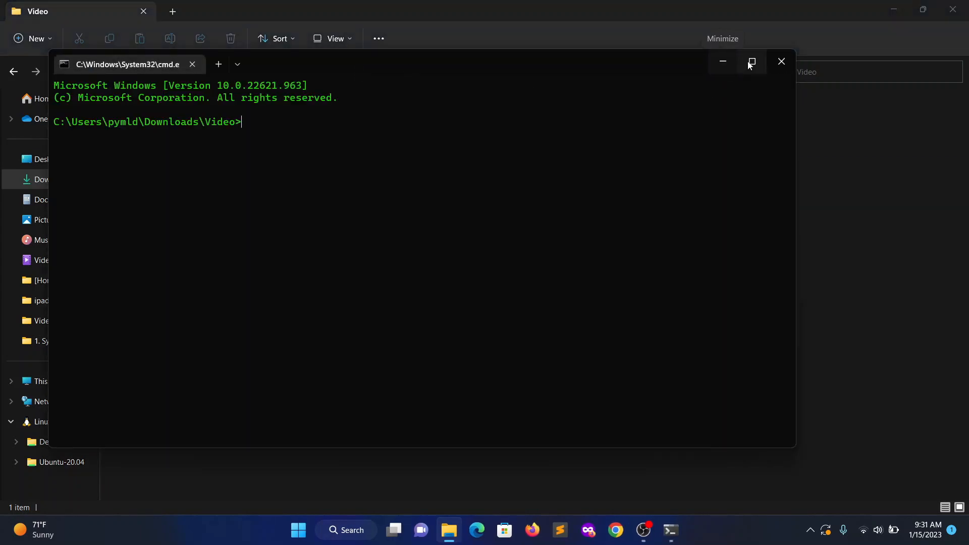
# Step: Run ffmpeg -i input.mkv -codec copy outputwithoutsub.mp4 to stream-copy video and audio
pyautogui.click(752, 61)
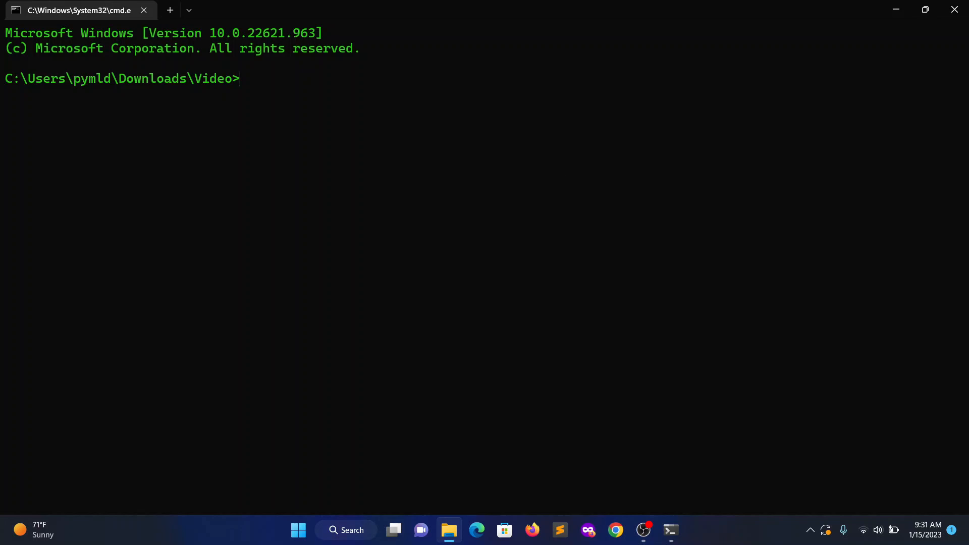
pyautogui.write('ffmpeg')
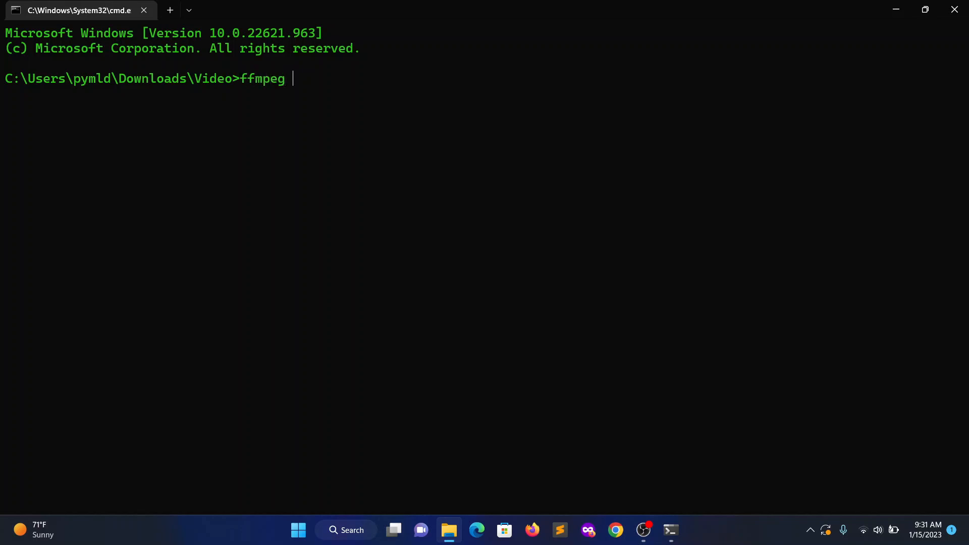
pyautogui.write('-i')
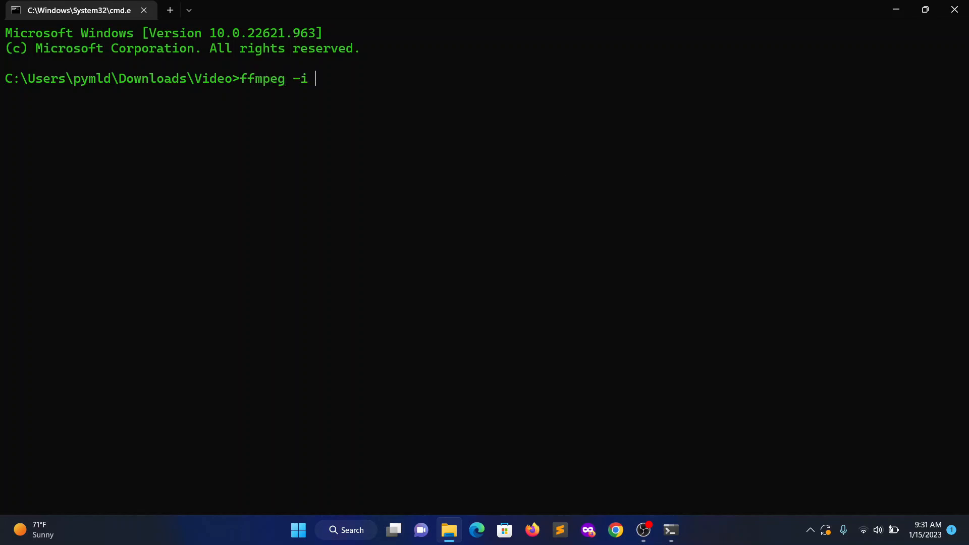
pyautogui.write('input.mkv')
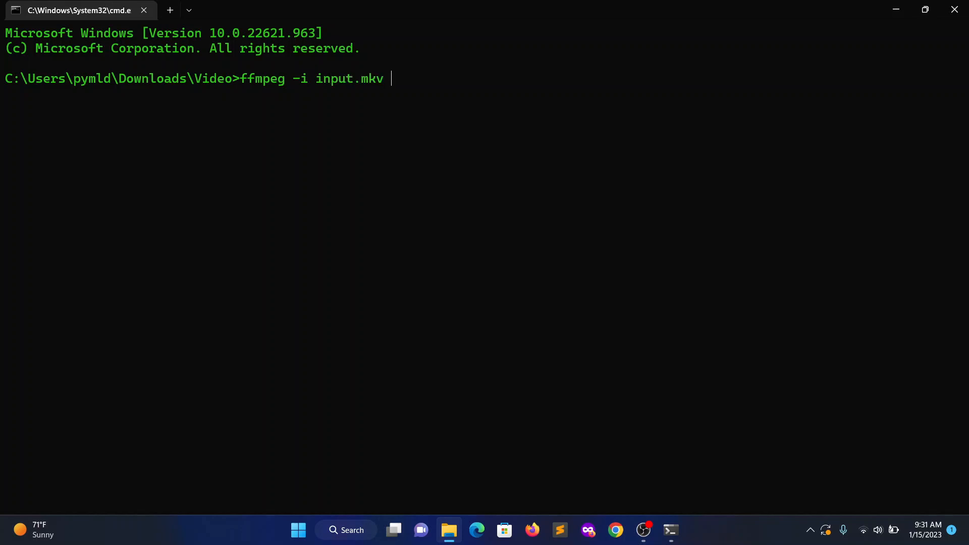
pyautogui.write('-')
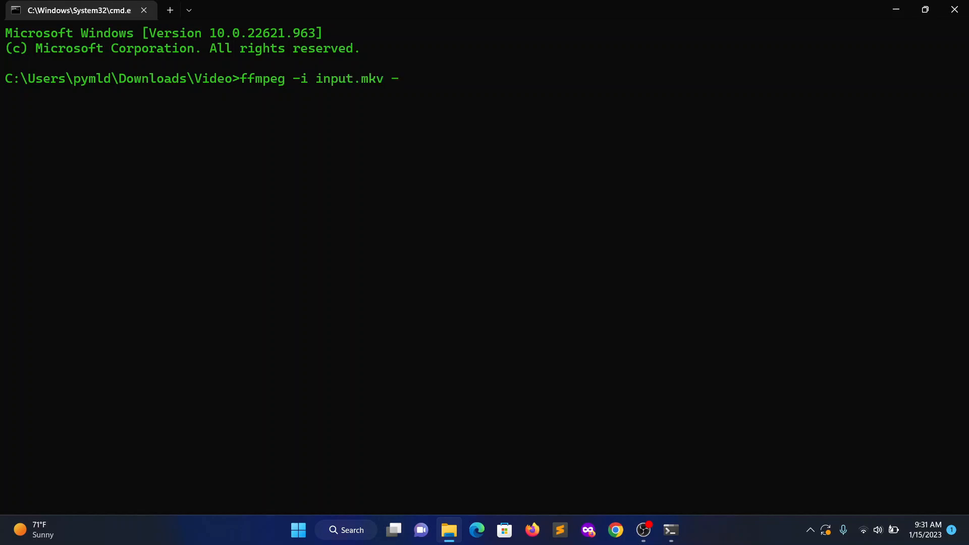
pyautogui.write('codec co')
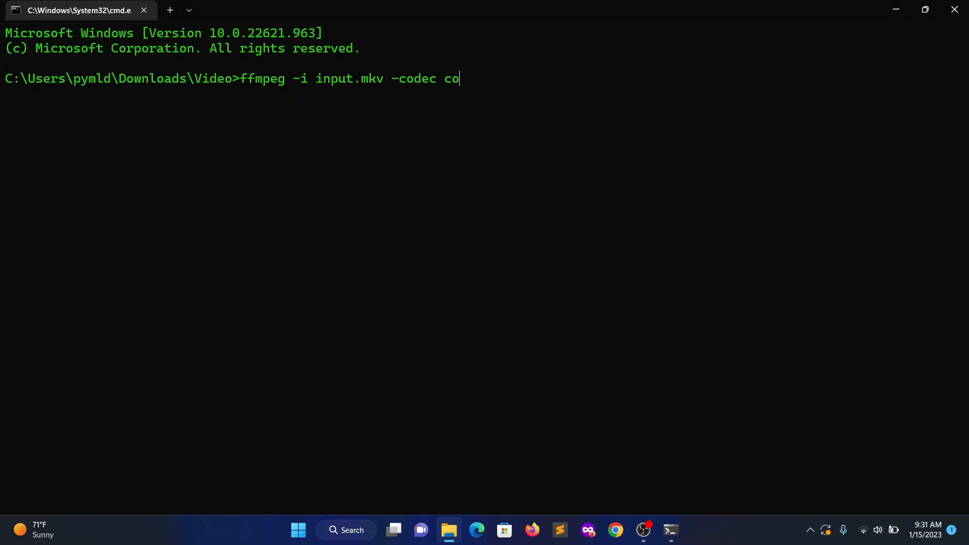
pyautogui.write('py ou')
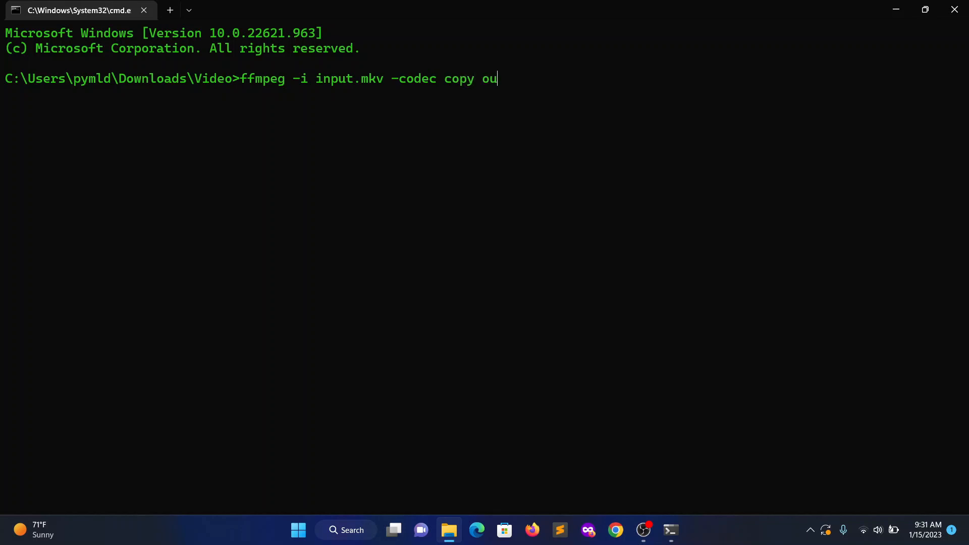
pyautogui.write('tput')
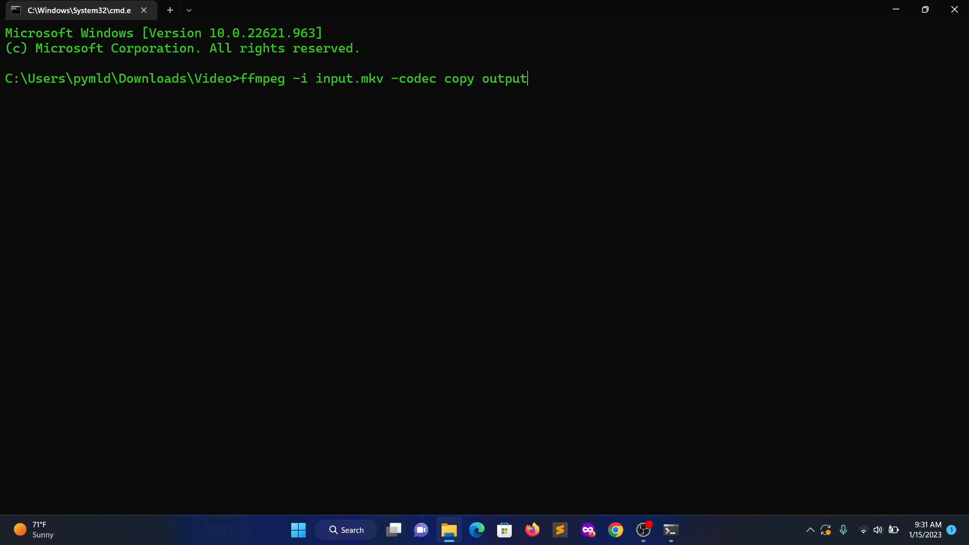
pyautogui.write('withou')
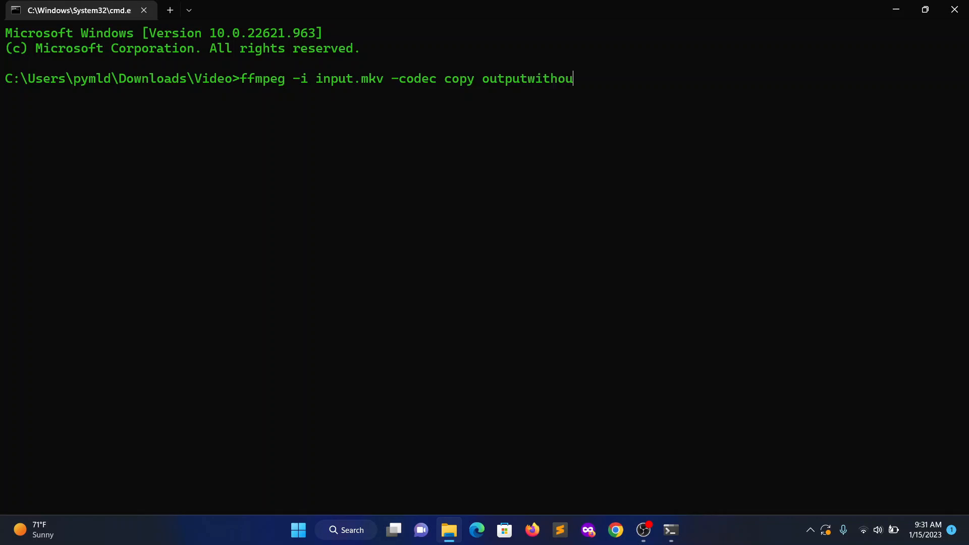
pyautogui.write('tsub.')
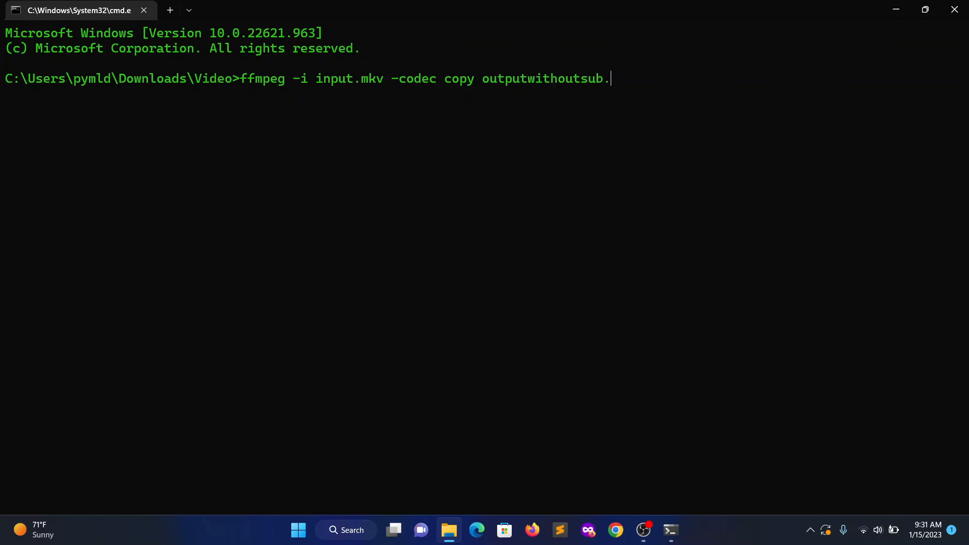
pyautogui.write('mp4')
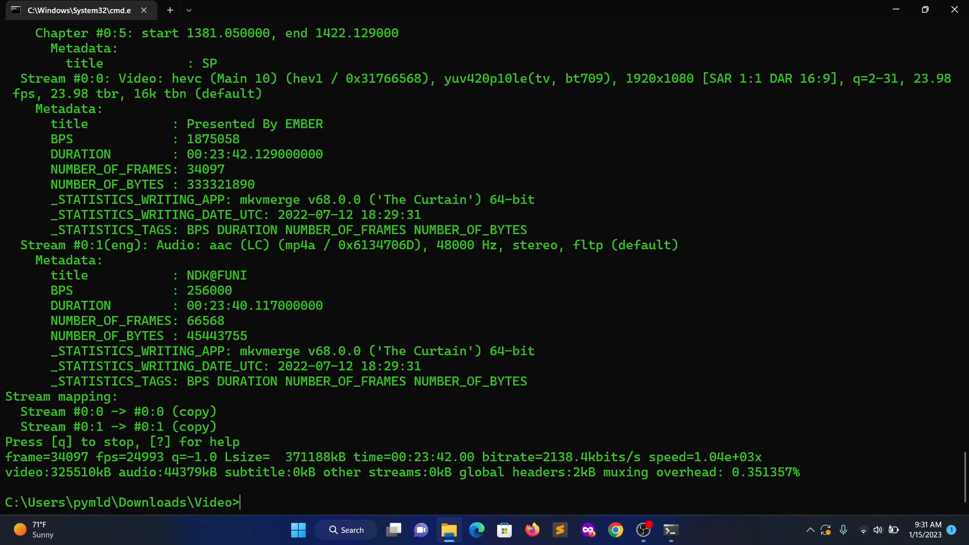
pyautogui.moveTo(954, 10)
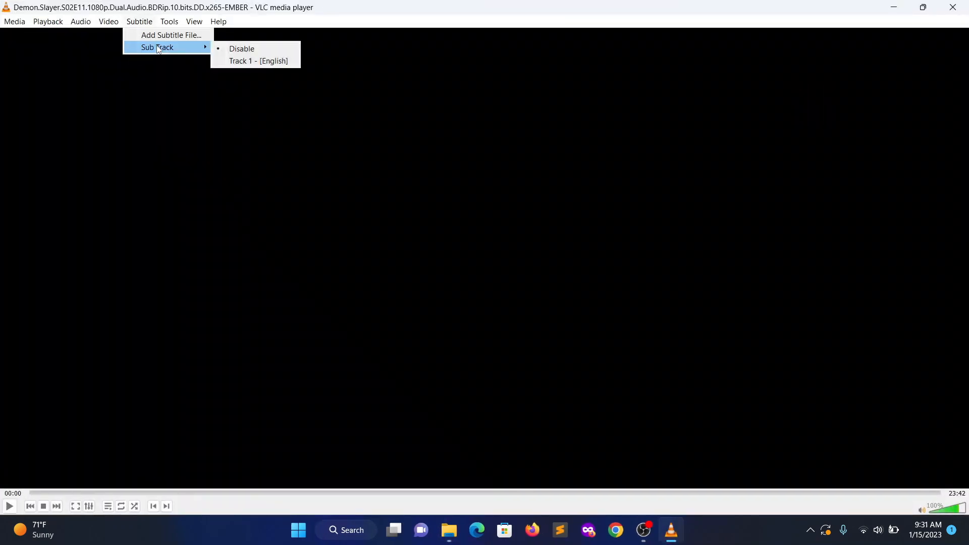
pyautogui.moveTo(258, 60)
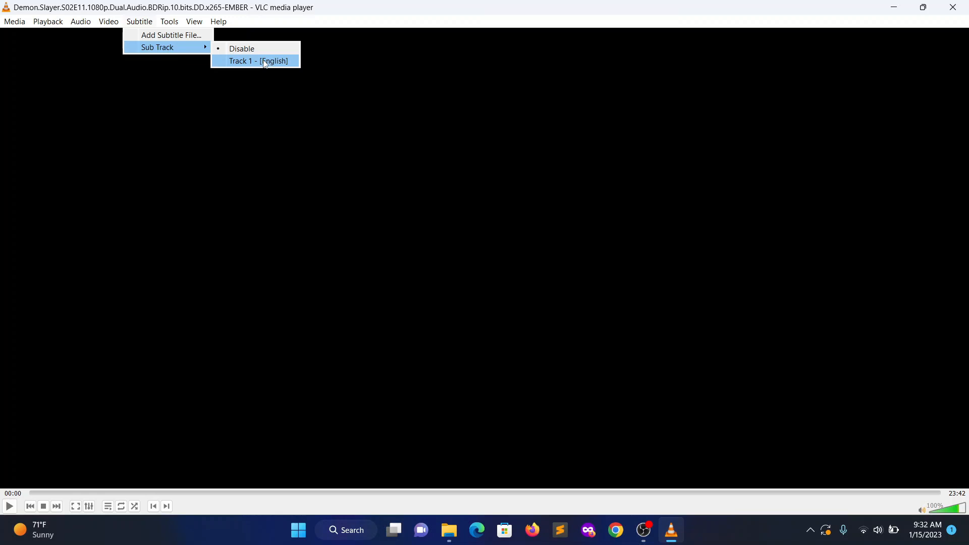
pyautogui.moveTo(210, 45)
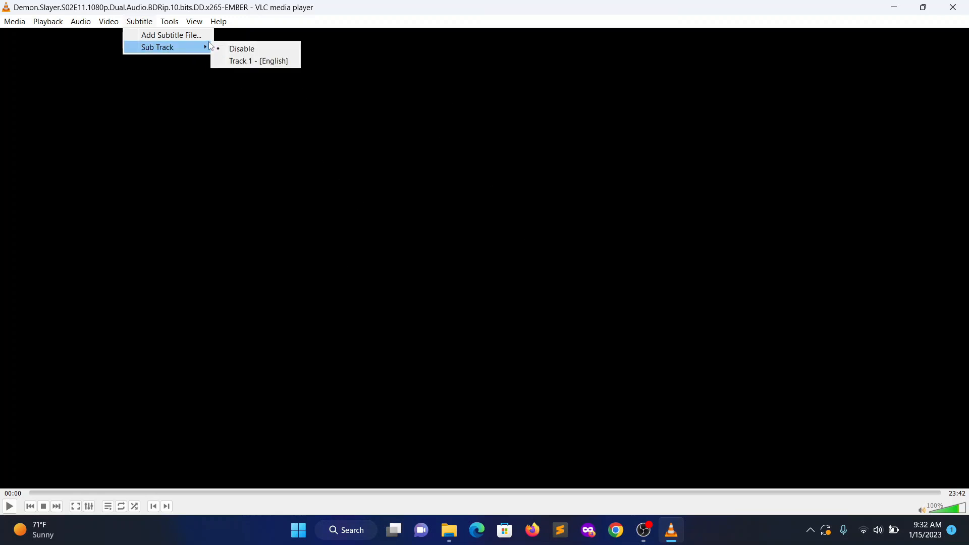
# Step: Check outputwithoutsub's Sub Track menu in VLC, which shows only Track 1 - [English]
pyautogui.click(218, 21)
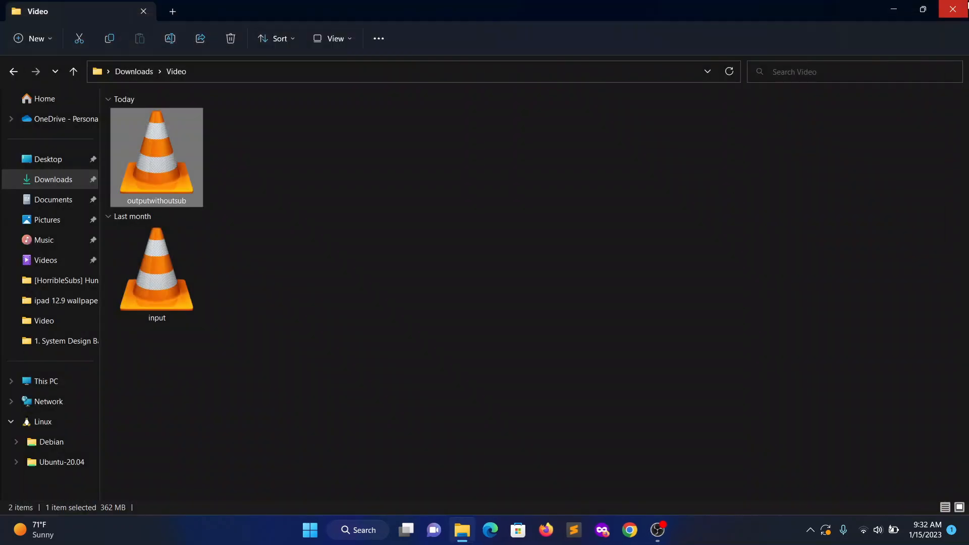
pyautogui.moveTo(957, 9)
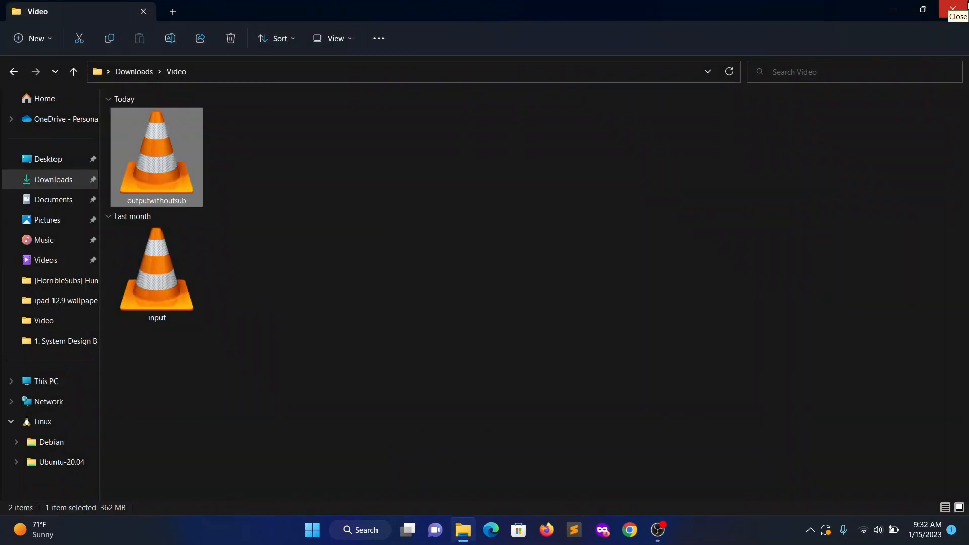
pyautogui.moveTo(656, 328)
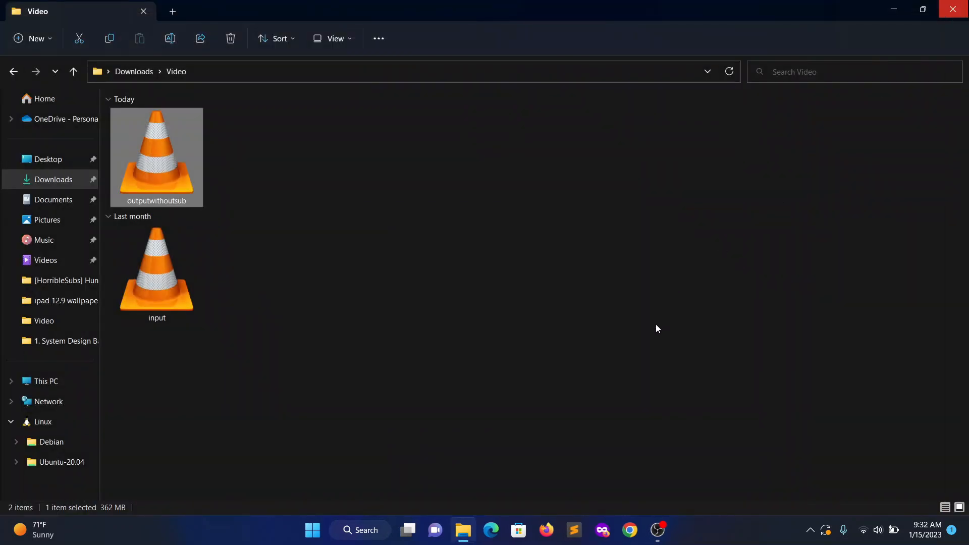
pyautogui.moveTo(171, 183)
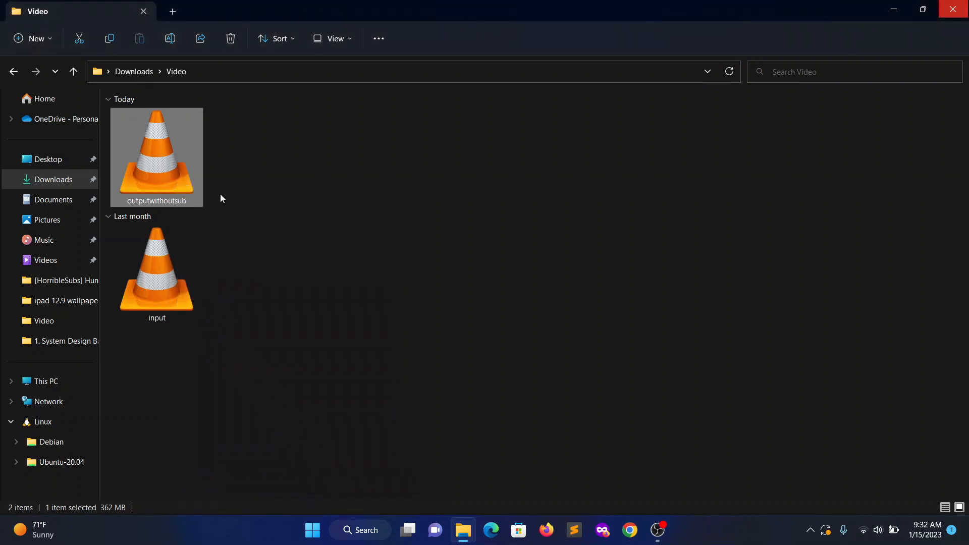
# Step: Launch a Command Prompt in Downloads\Video by entering cmd in the address bar
pyautogui.click(230, 38)
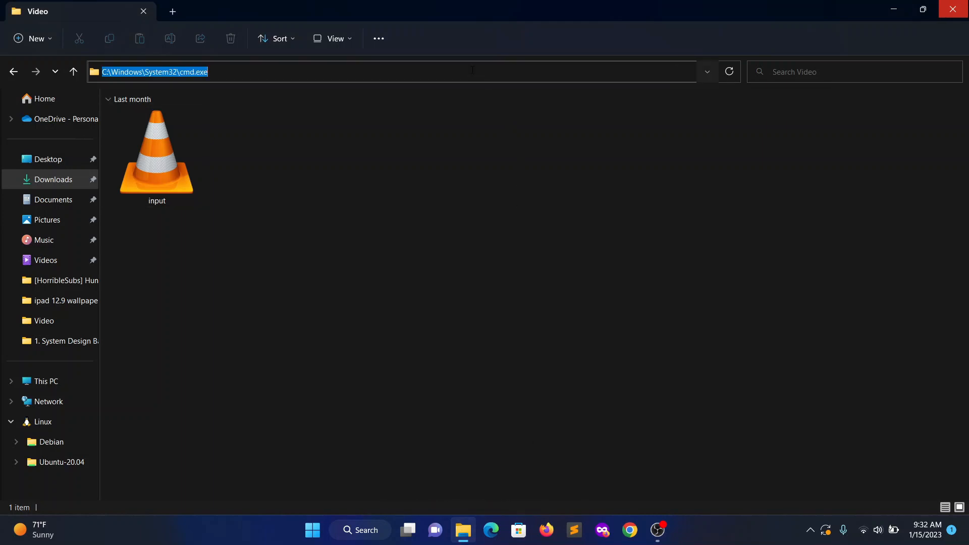
pyautogui.write('c')
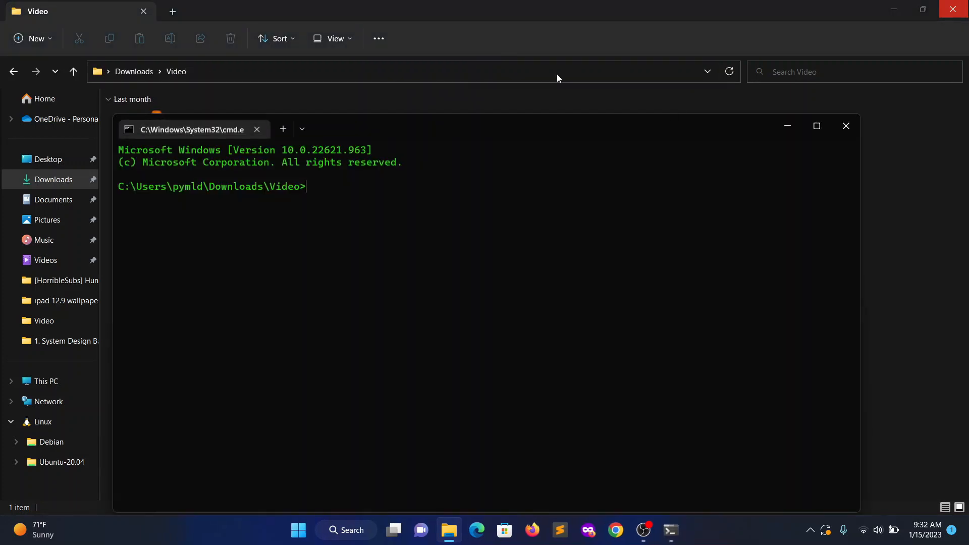
# Step: Run ffmpeg -i input.mkv -c copy -c:s mov_text output.mp4 to keep all subtitle streams
pyautogui.click(816, 127)
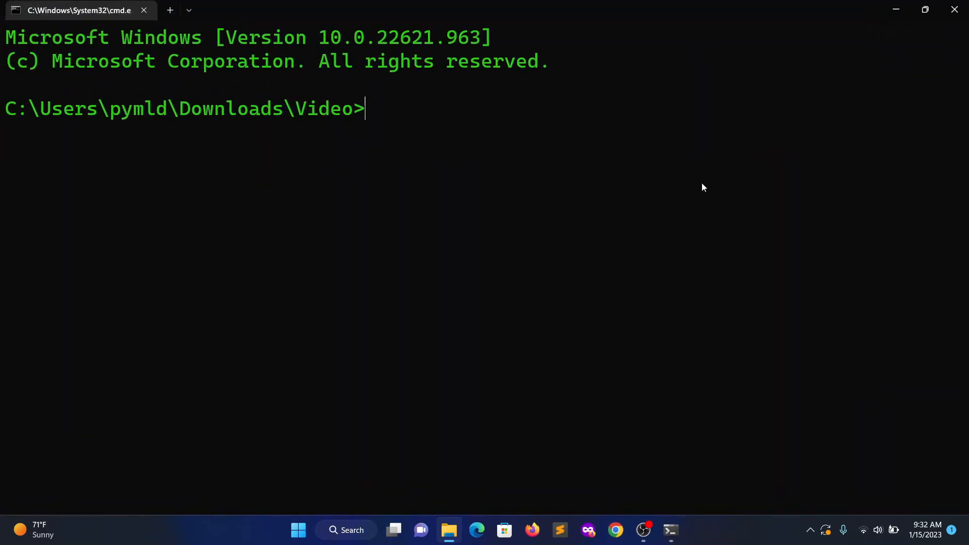
pyautogui.write('ffmpe')
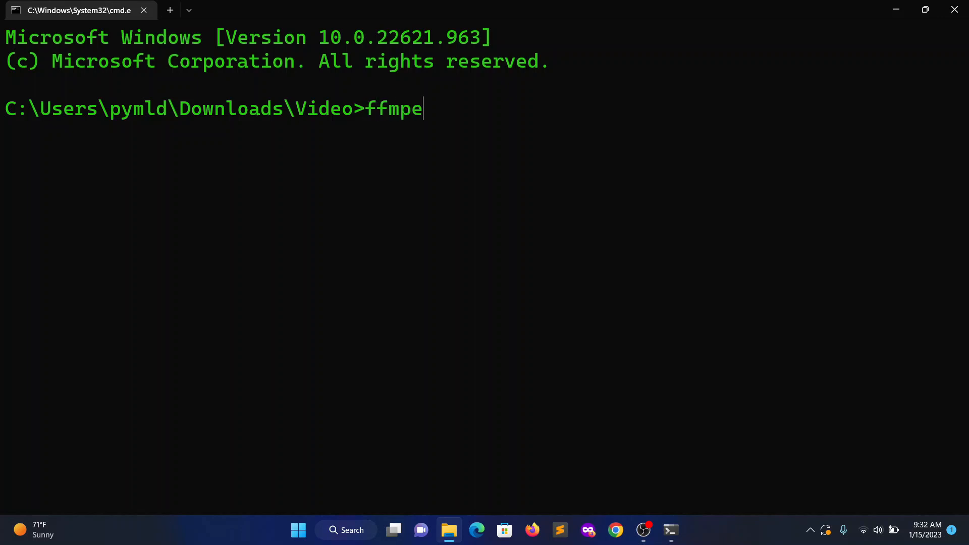
pyautogui.write('g -i')
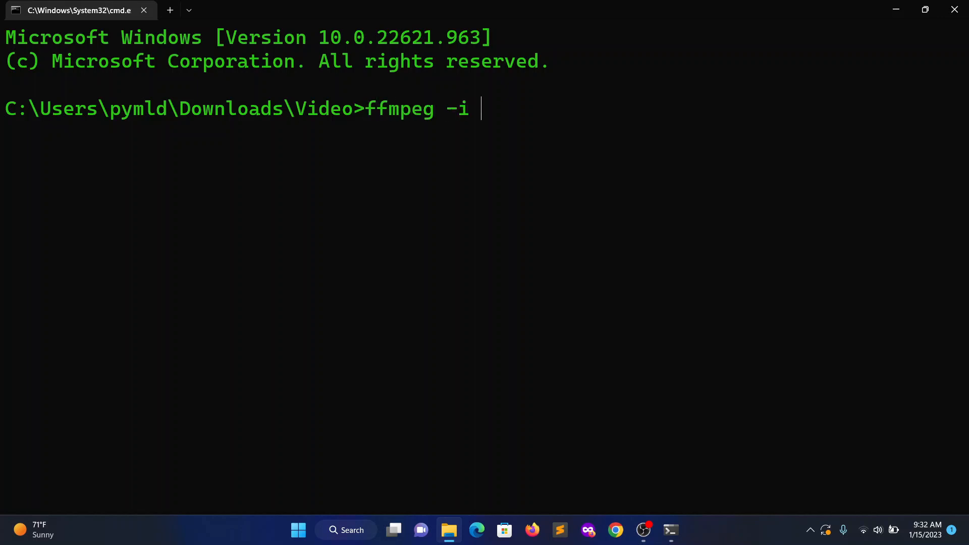
pyautogui.write('input.mkv')
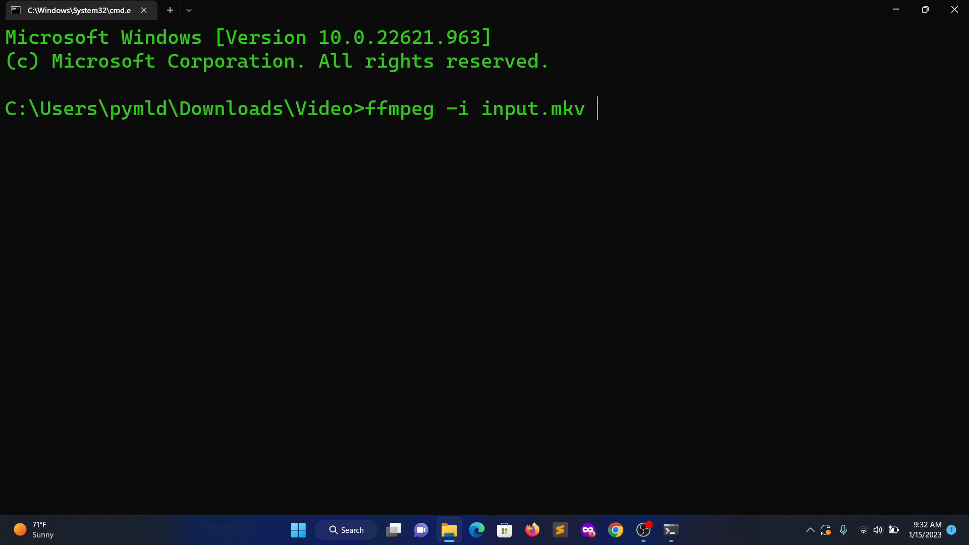
pyautogui.write('-c copy')
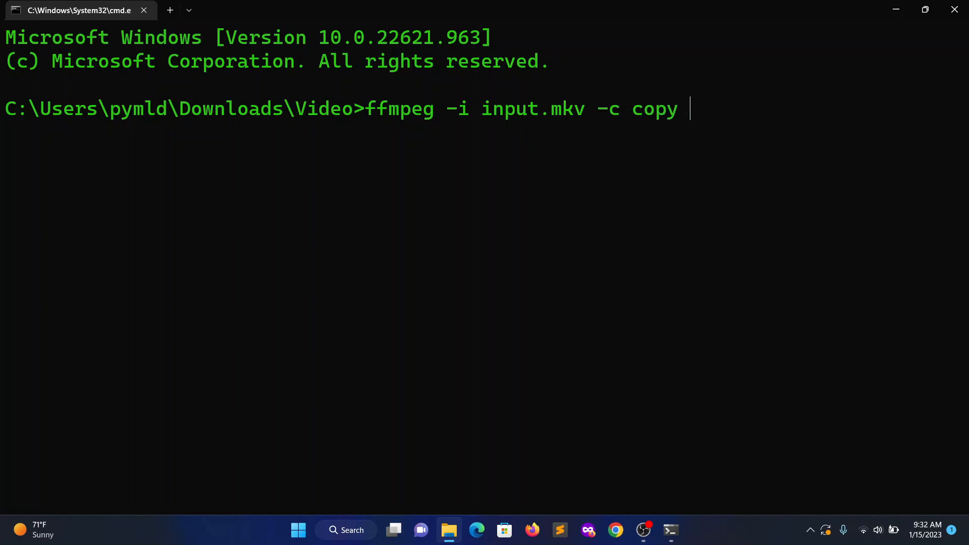
pyautogui.write('-c:s')
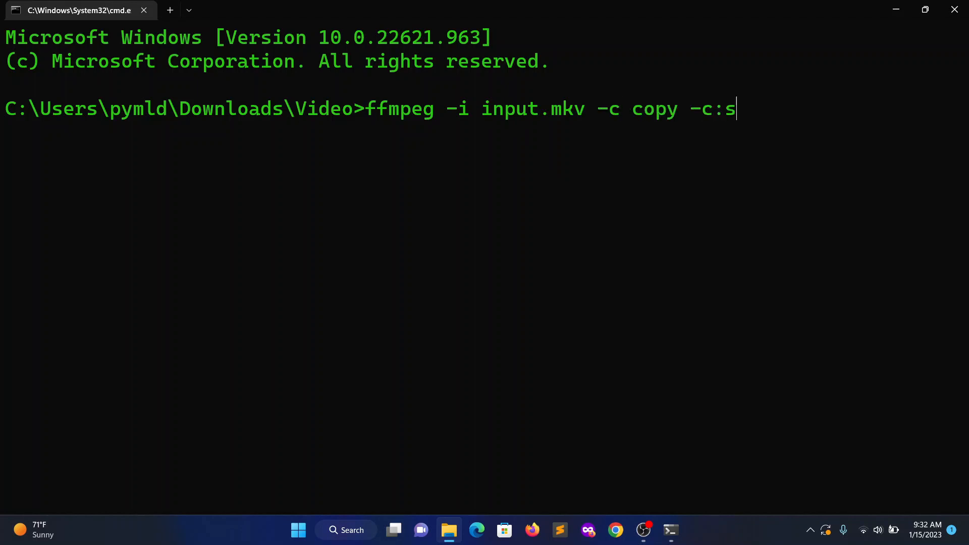
pyautogui.write('mov')
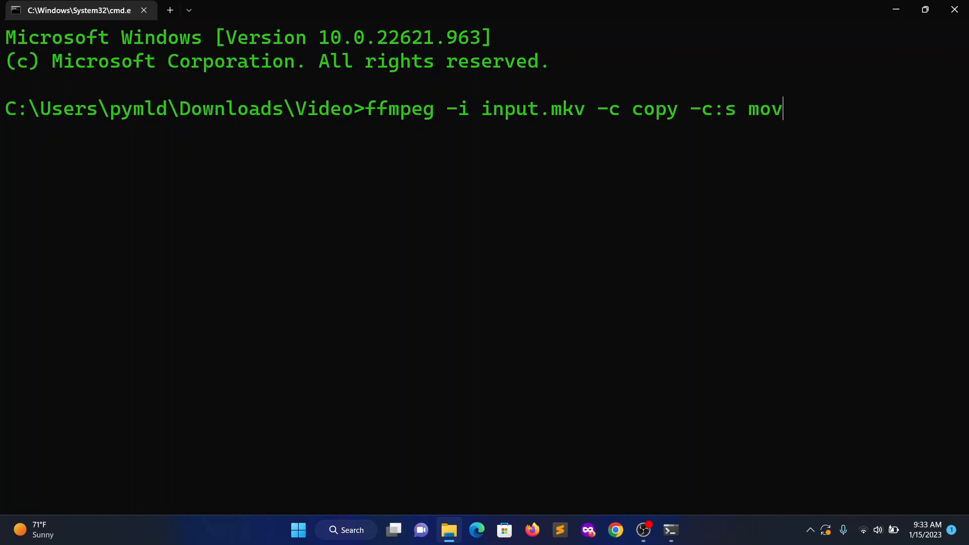
pyautogui.write('_text')
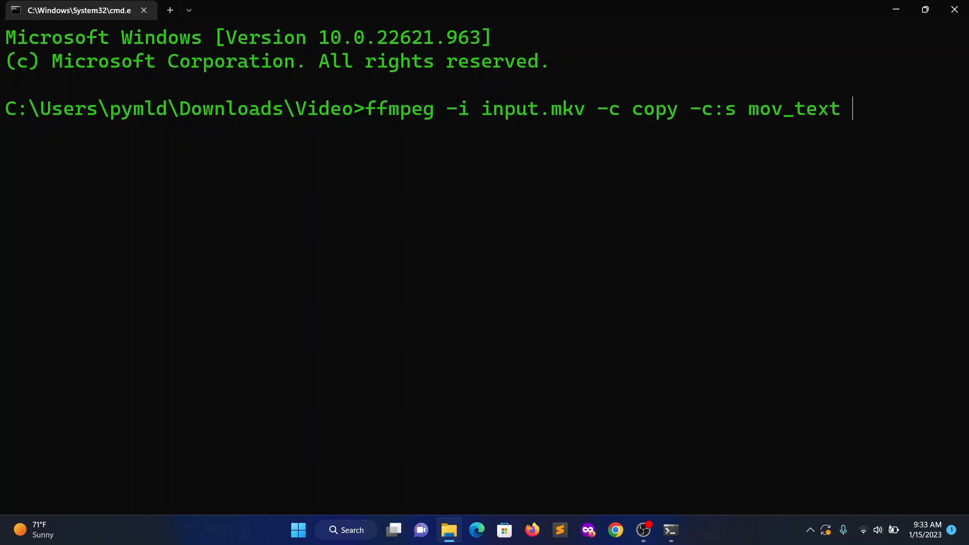
pyautogui.write('outp')
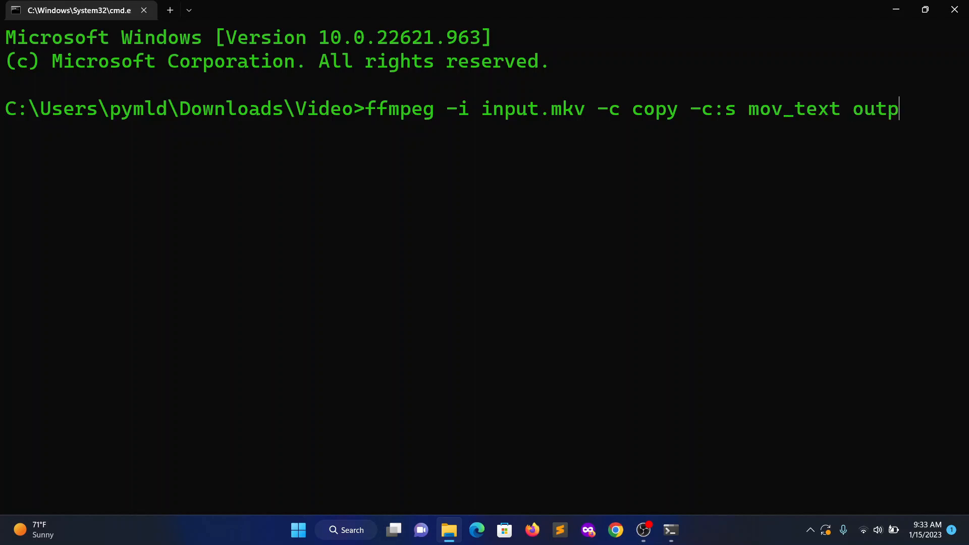
pyautogui.write('ut.m')
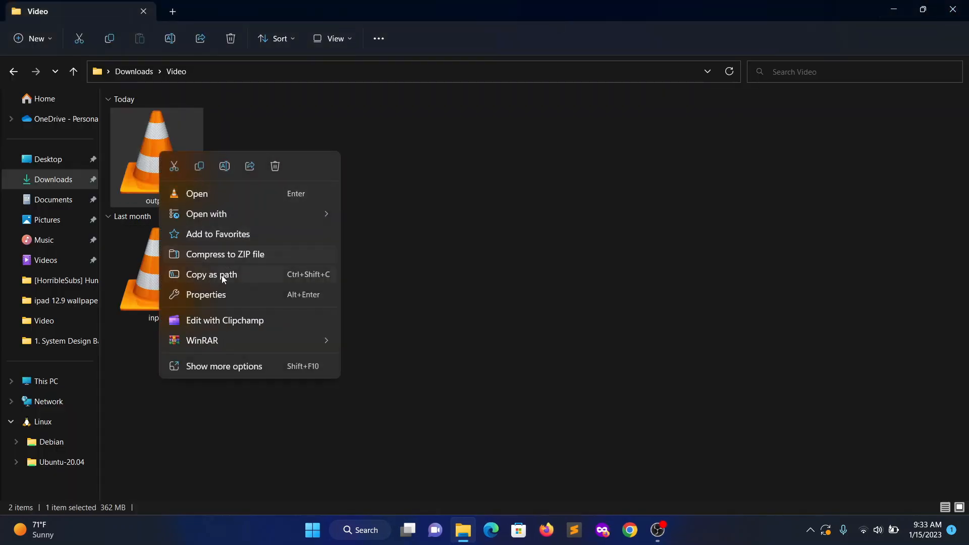
# Step: Open the new output.mp4 from the Video folder for playback in VLC
pyautogui.click(205, 294)
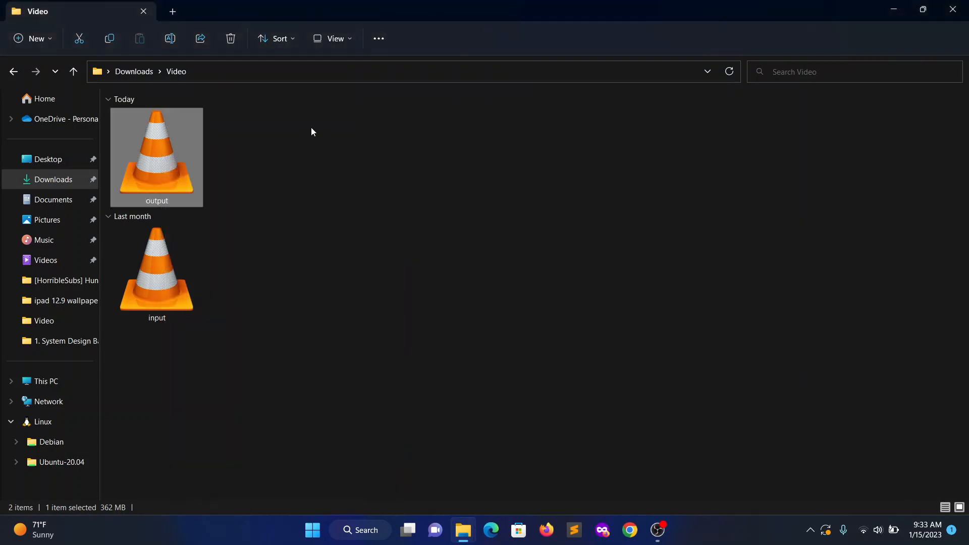
pyautogui.moveTo(178, 154)
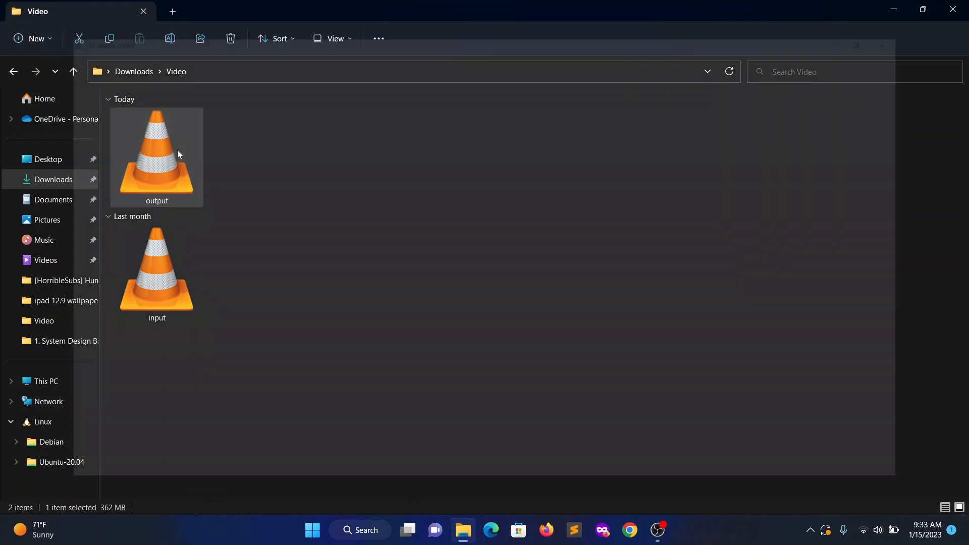
pyautogui.doubleClick(156, 157)
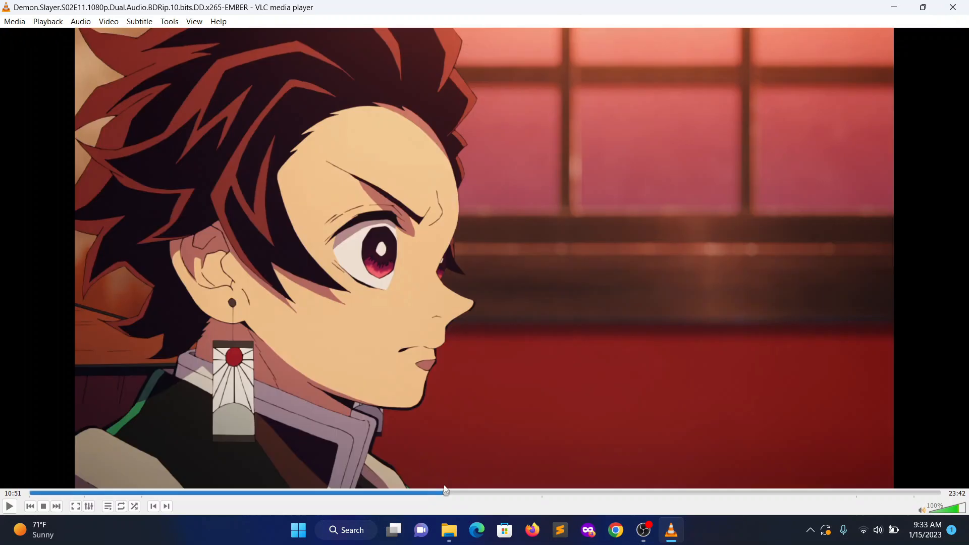
# Step: Seek mid-episode, confirm both English subtitle tracks (Signs & Songs, Track 2), then close VLC
pyautogui.click(139, 21)
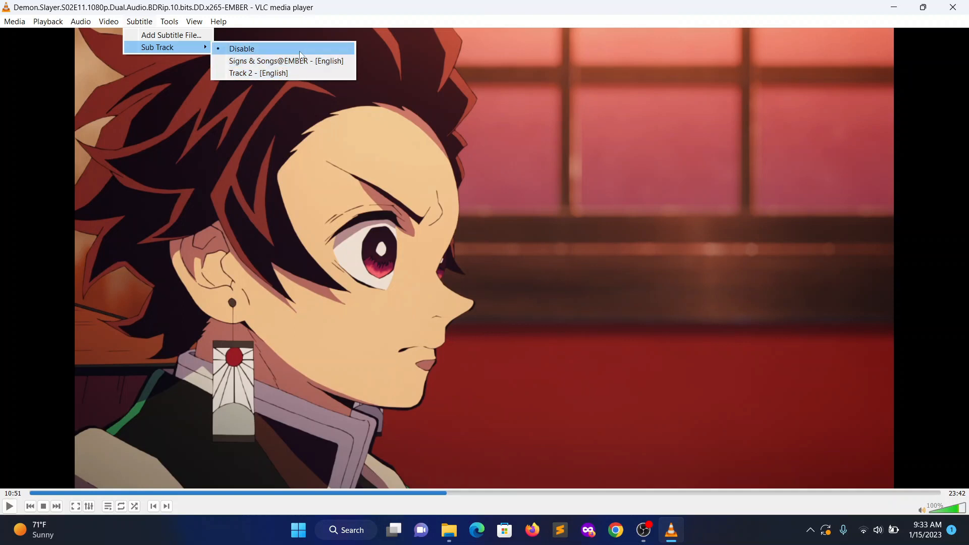
pyautogui.moveTo(258, 73)
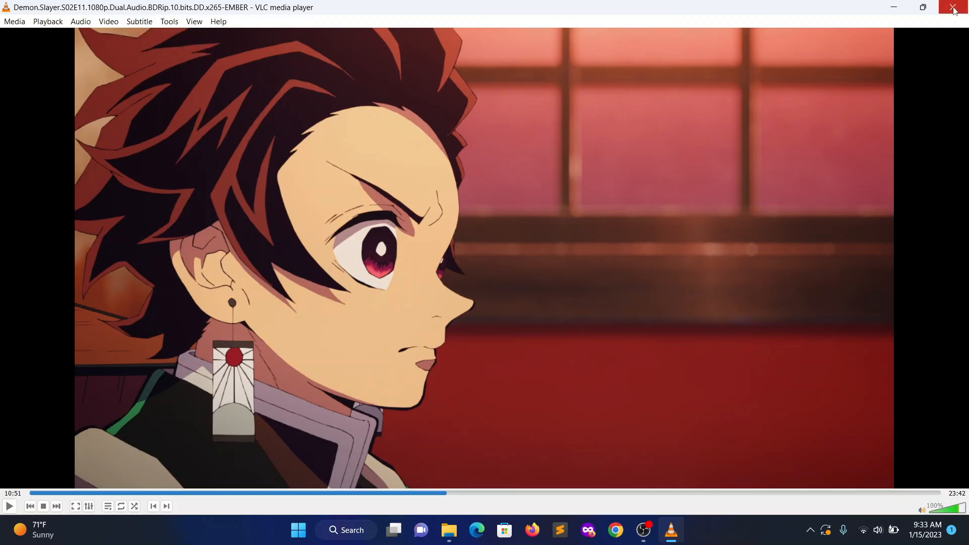
pyautogui.click(955, 7)
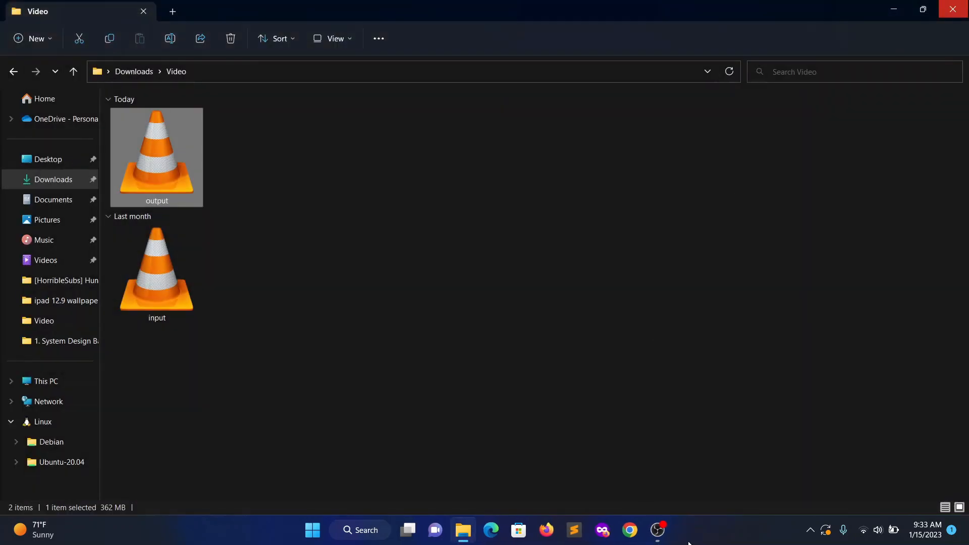